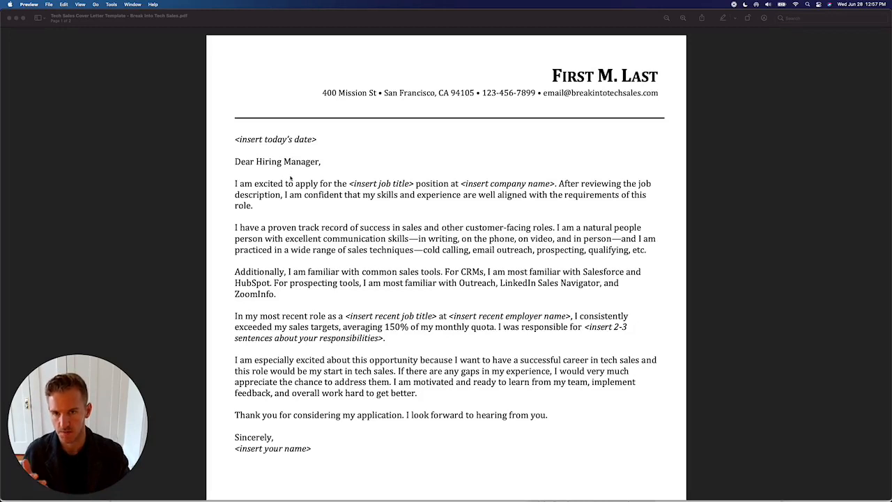
- Scroll through the letter body and highlight the name and contact header
scroll("down", 3)
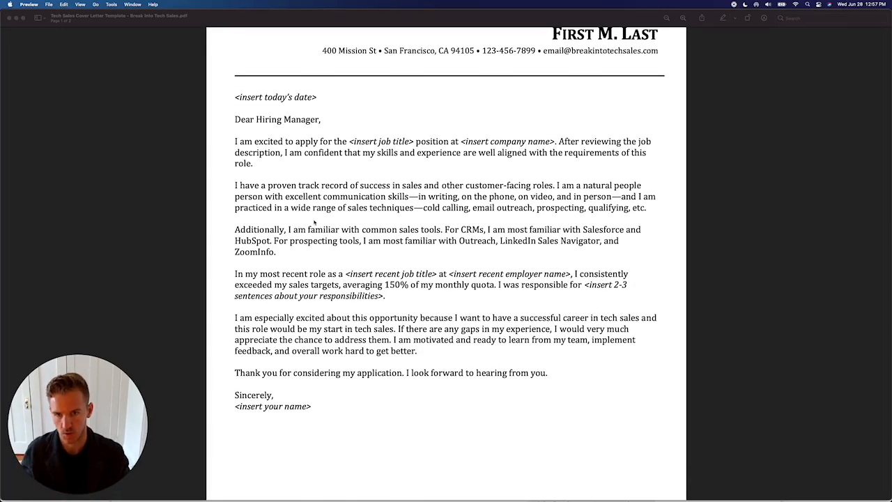
scroll("down", 3)
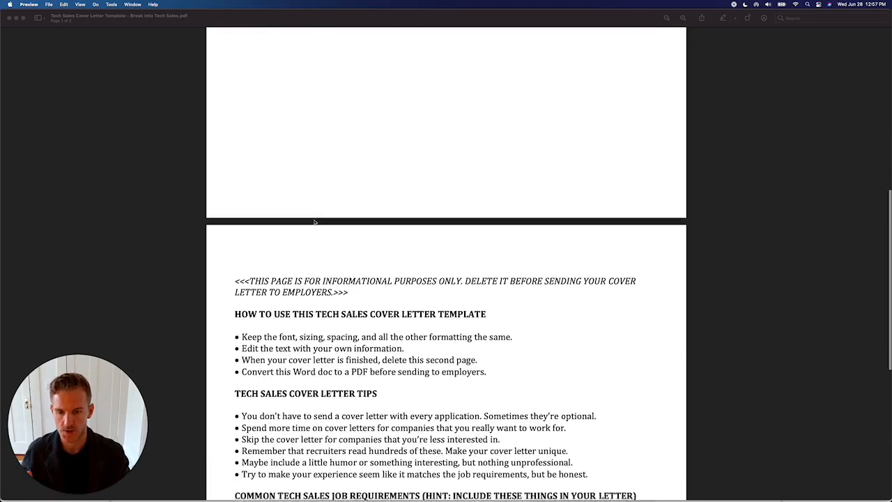
scroll("down", 3)
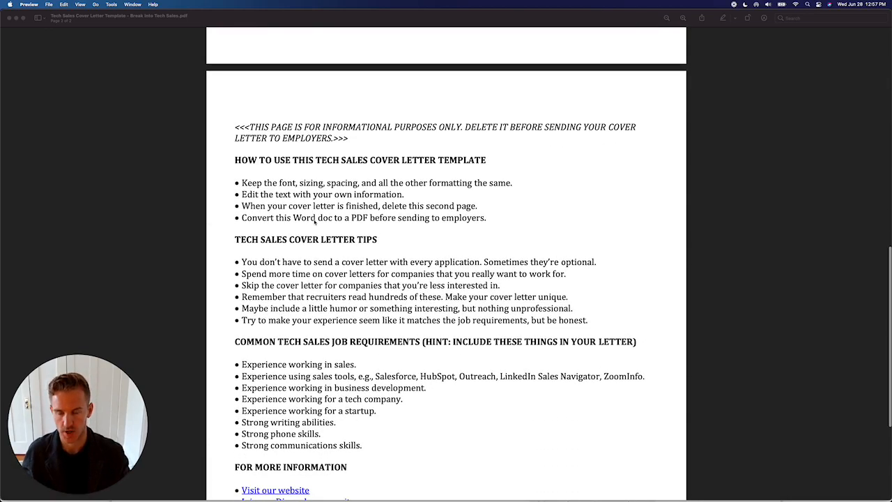
scroll("down", 3)
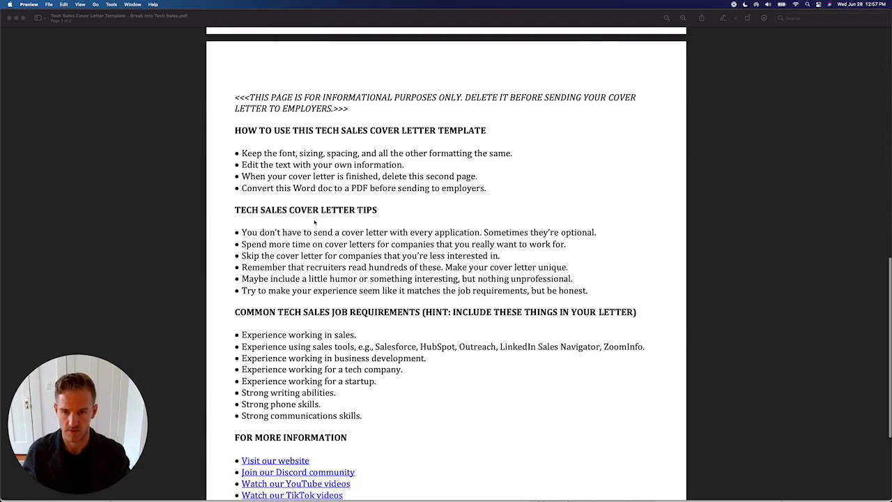
scroll("up", 3)
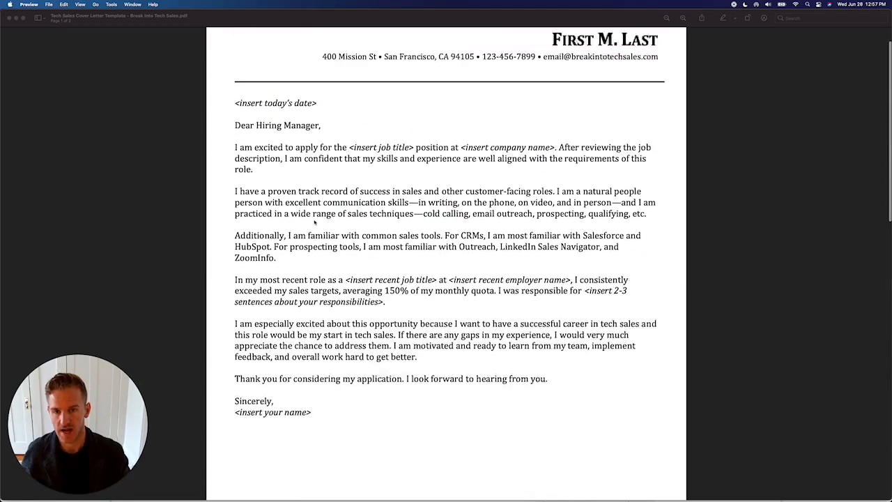
scroll("down", 3)
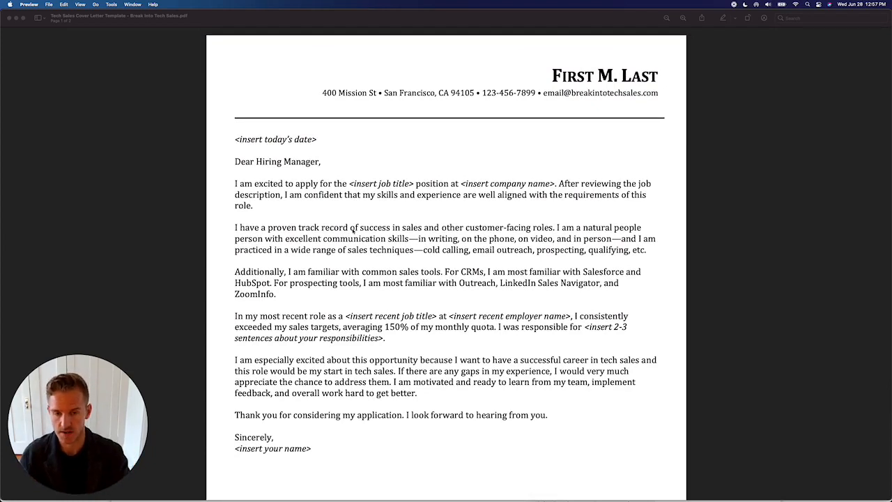
double_click(387, 315)
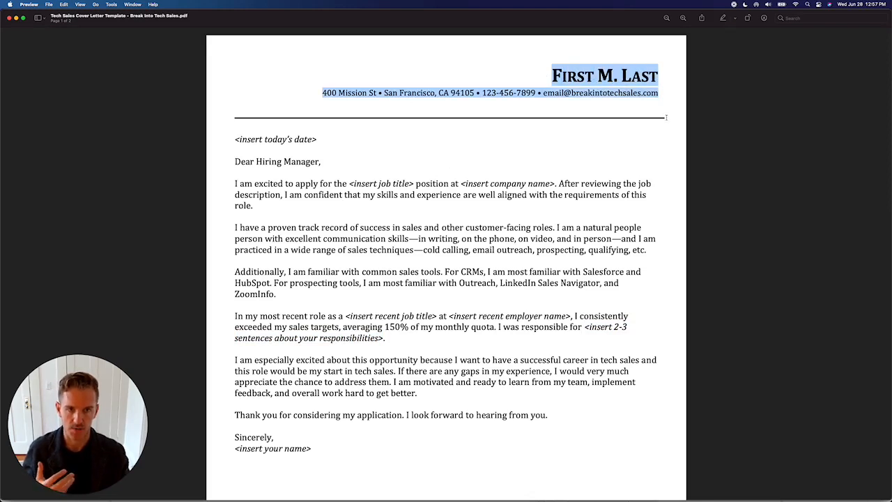
mouse_move(668, 120)
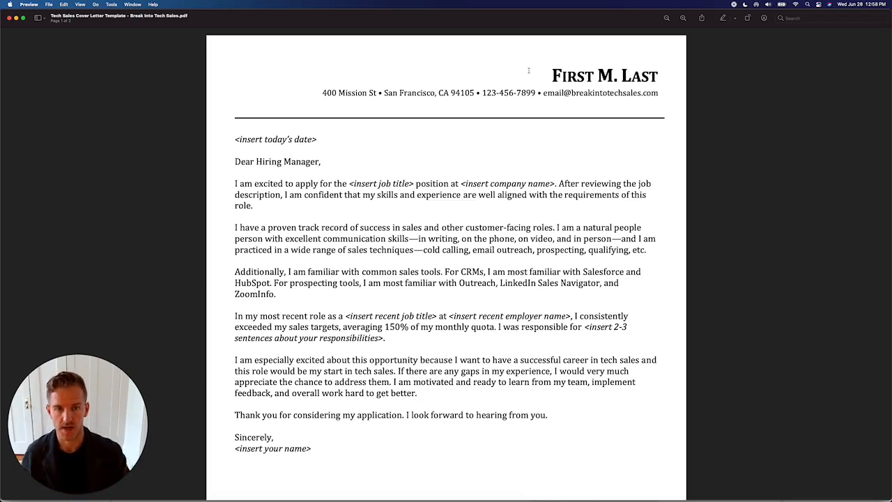
left_click_drag(234, 139, 320, 161)
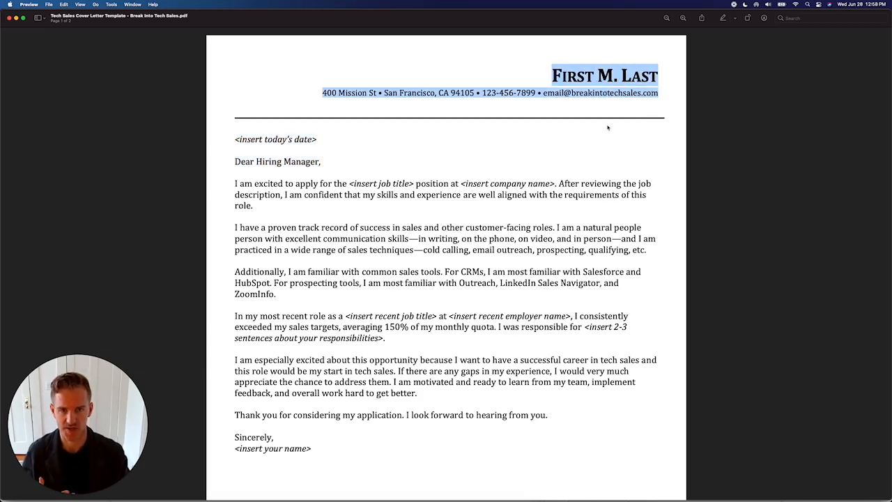
scroll("down", 3)
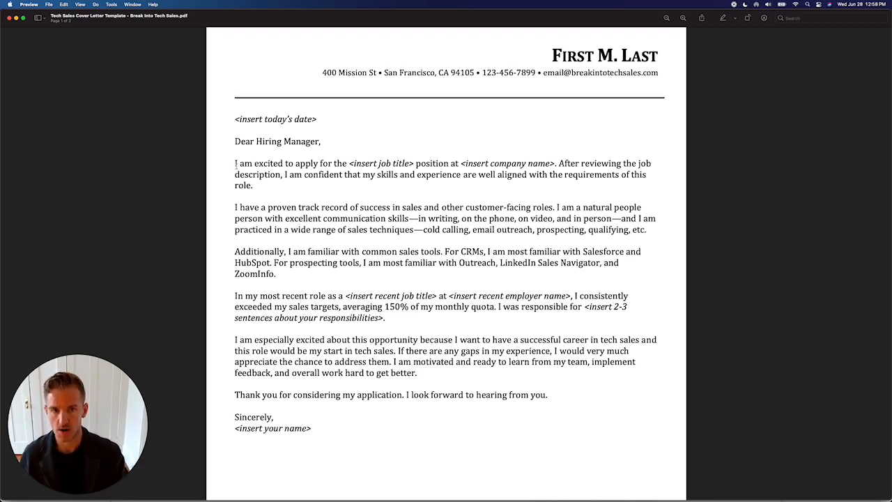
- Highlight opening lines of the letter's intro paragraphs while moving down the page
left_click_drag(234, 163, 253, 185)
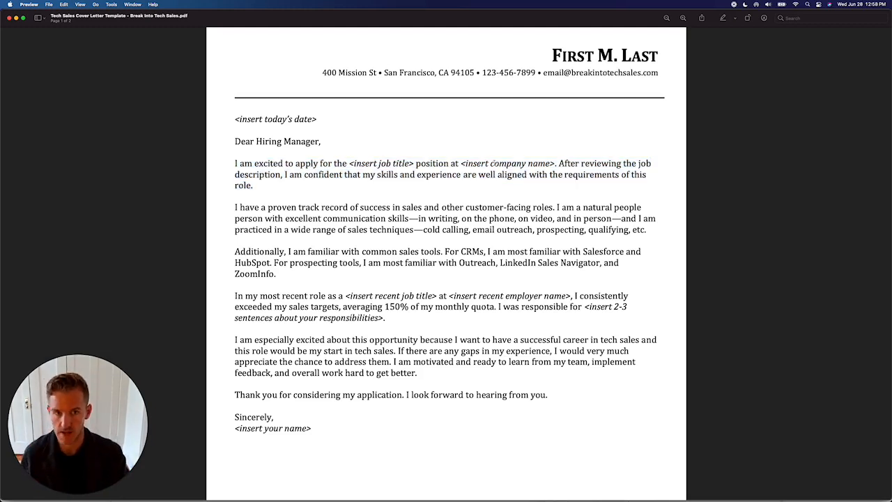
scroll("down", 3)
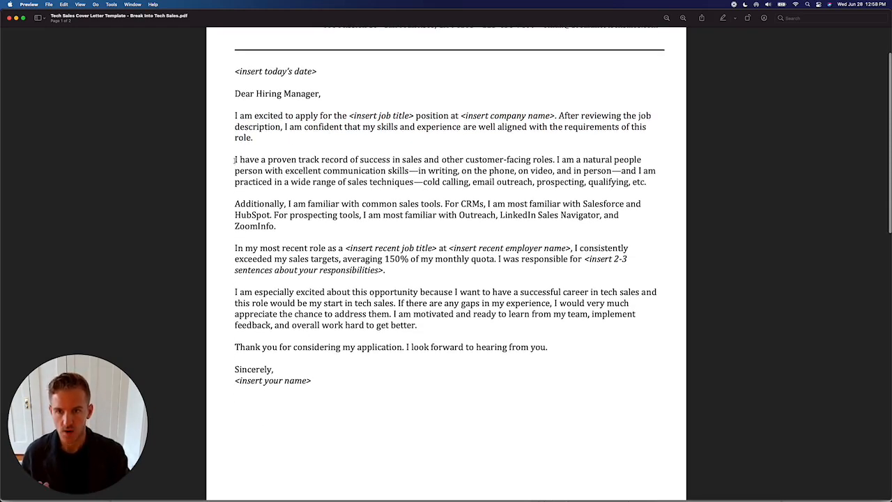
left_click_drag(234, 159, 647, 181)
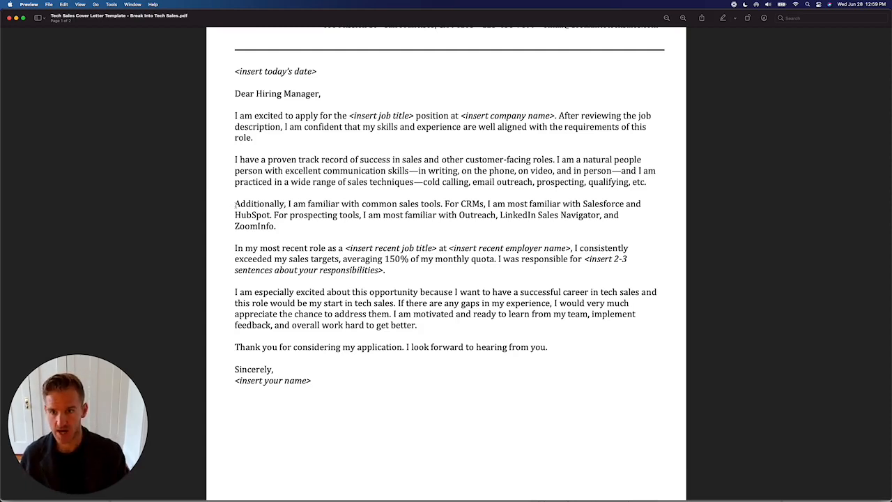
- Highlight the paragraph on familiarity with sales tools like Salesforce, HubSpot and Outreach
left_click_drag(234, 204, 275, 225)
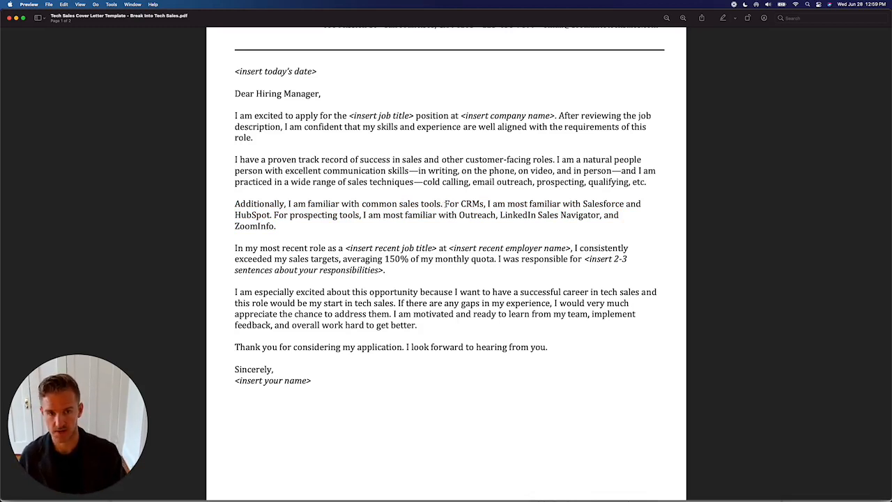
left_click_drag(443, 203, 276, 226)
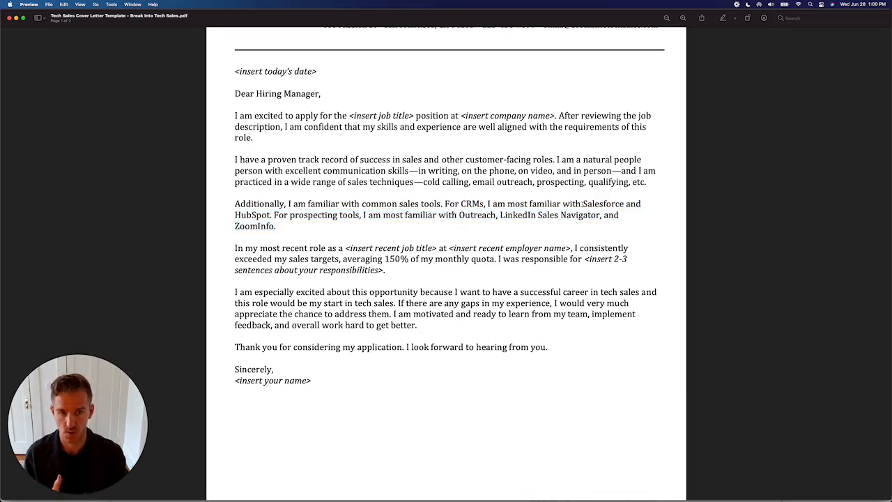
left_click_drag(584, 203, 285, 214)
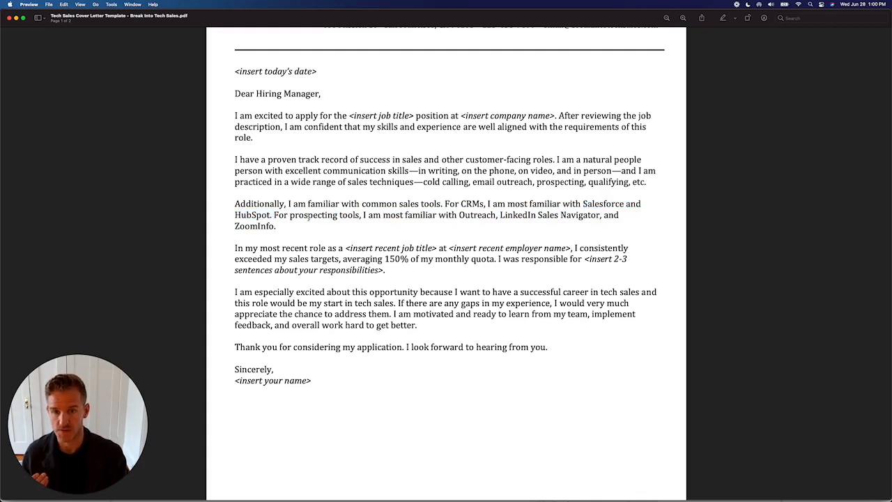
left_click_drag(291, 215, 276, 226)
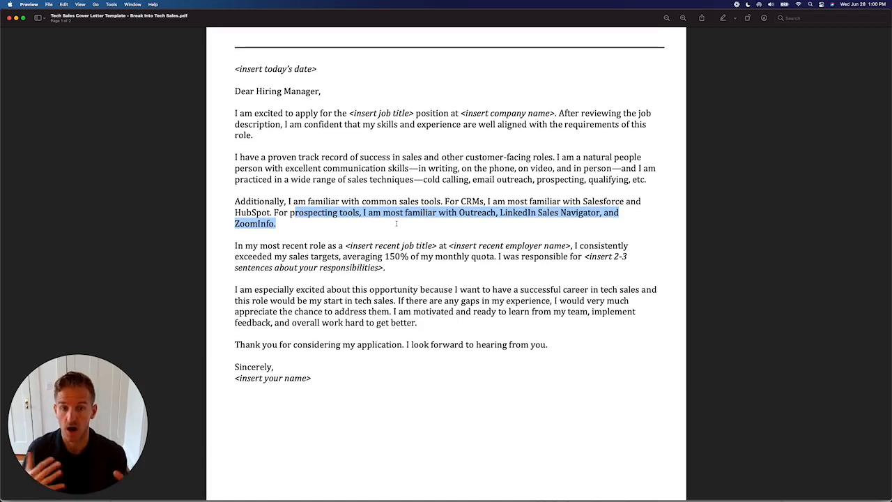
left_click_drag(293, 211, 234, 200)
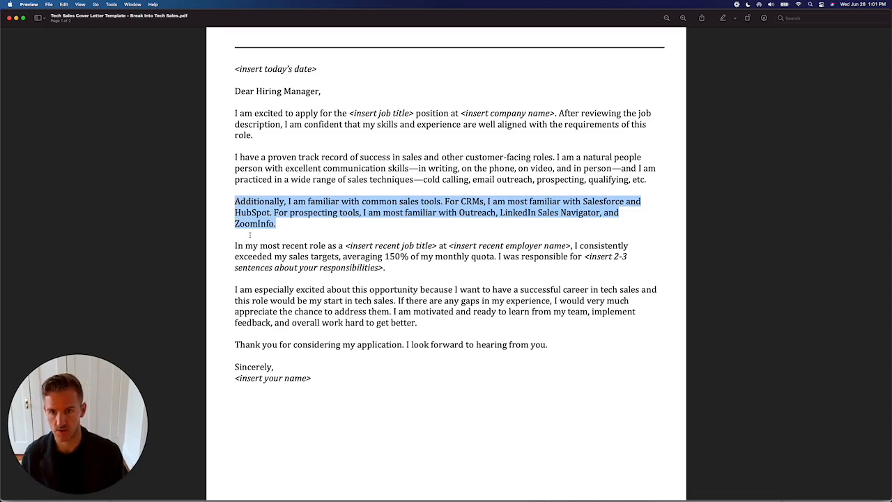
left_click(237, 245)
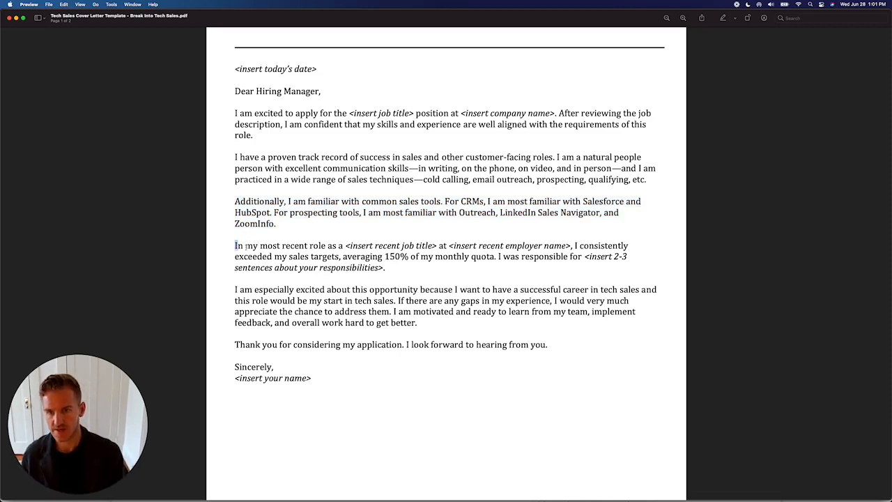
left_click_drag(234, 245, 385, 268)
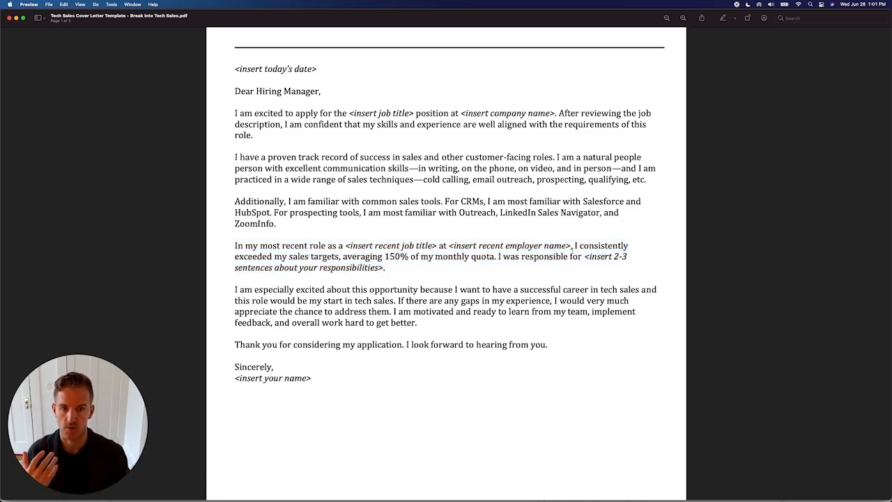
scroll("down", 3)
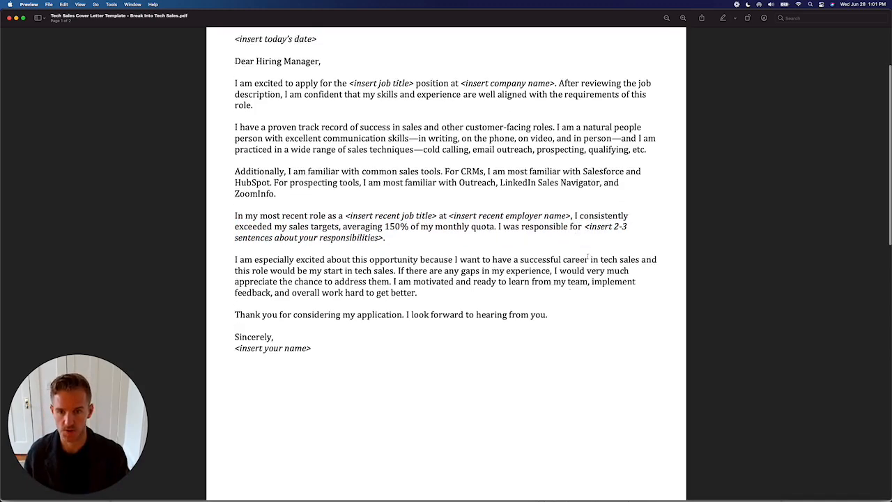
scroll("down", 3)
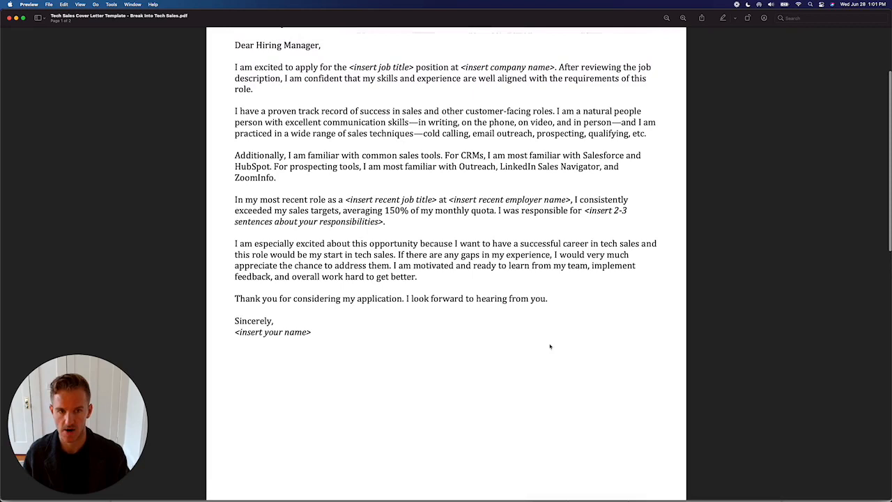
left_click_drag(497, 210, 385, 221)
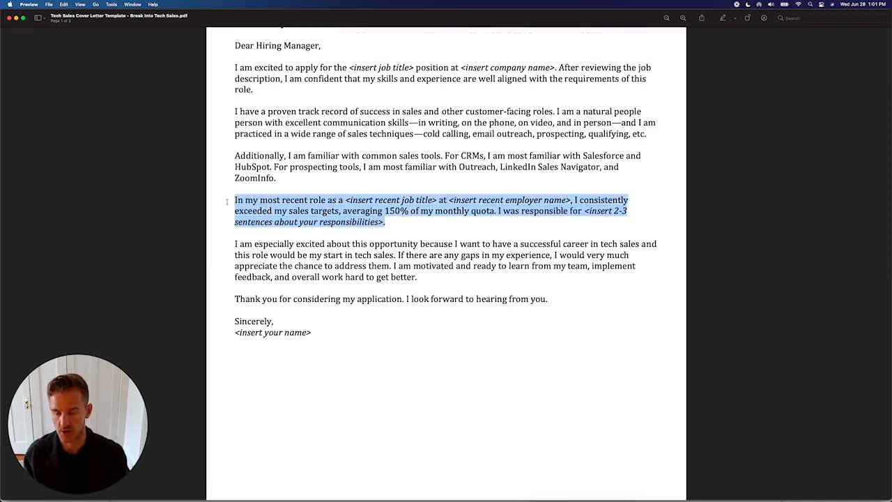
scroll("down", 3)
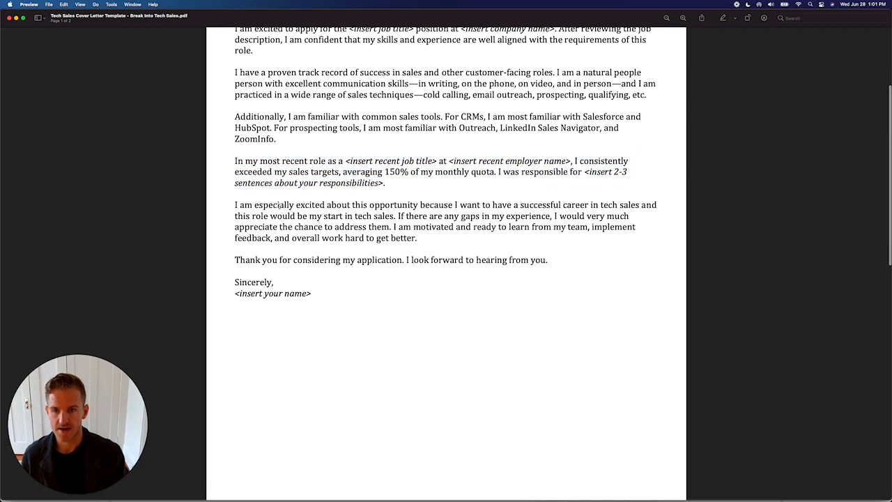
left_click_drag(234, 204, 417, 236)
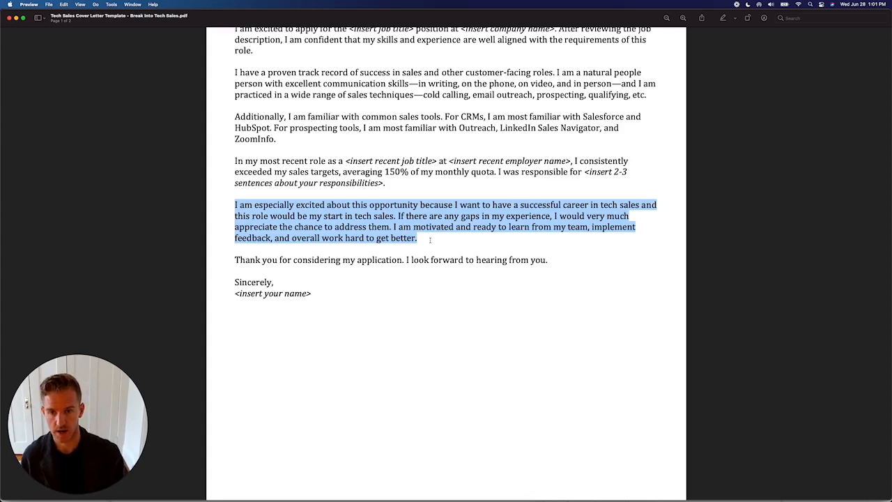
scroll("down", 3)
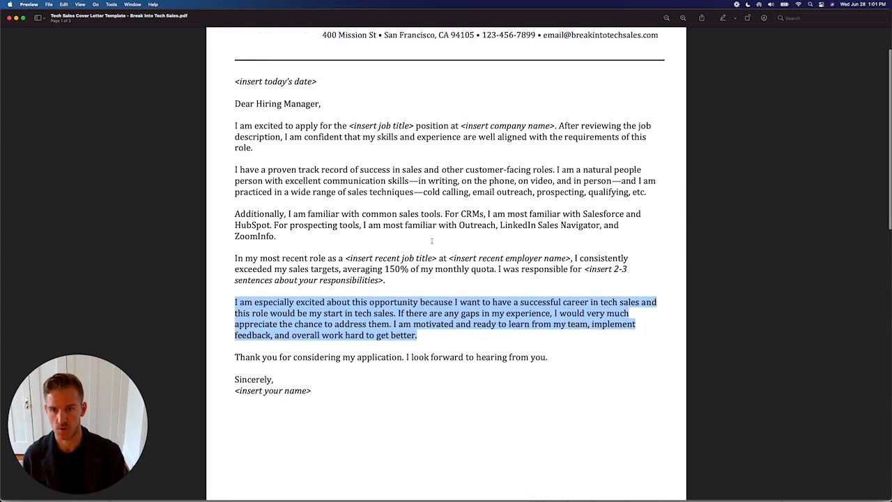
scroll("down", 3)
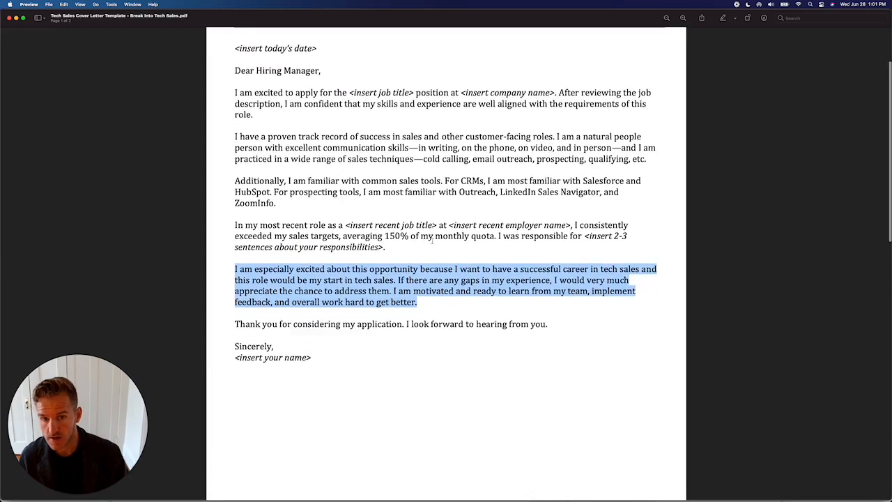
- Reveal page 2 and highlight the first cover letter tip, then the last three tips
scroll("down", 3)
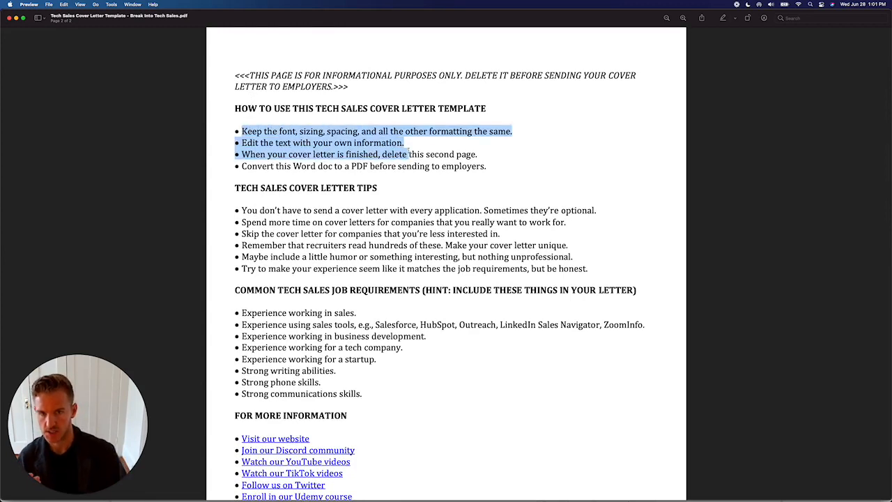
left_click_drag(407, 153, 493, 166)
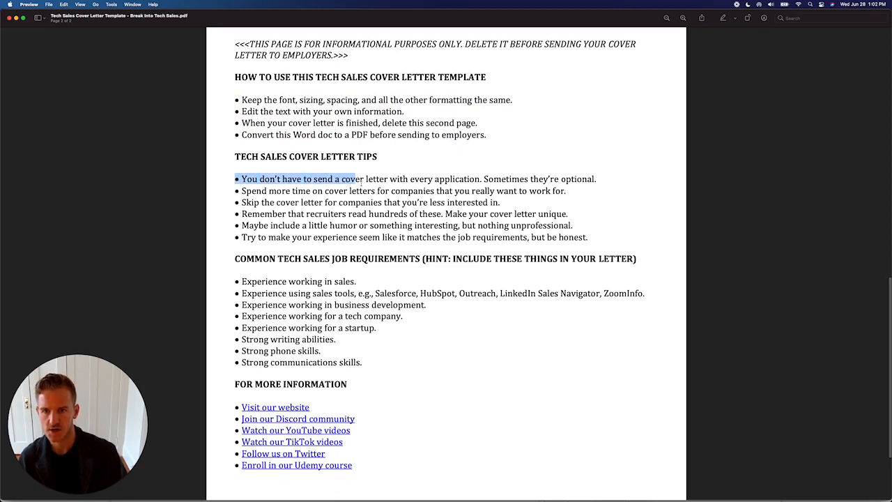
left_click_drag(356, 178, 588, 237)
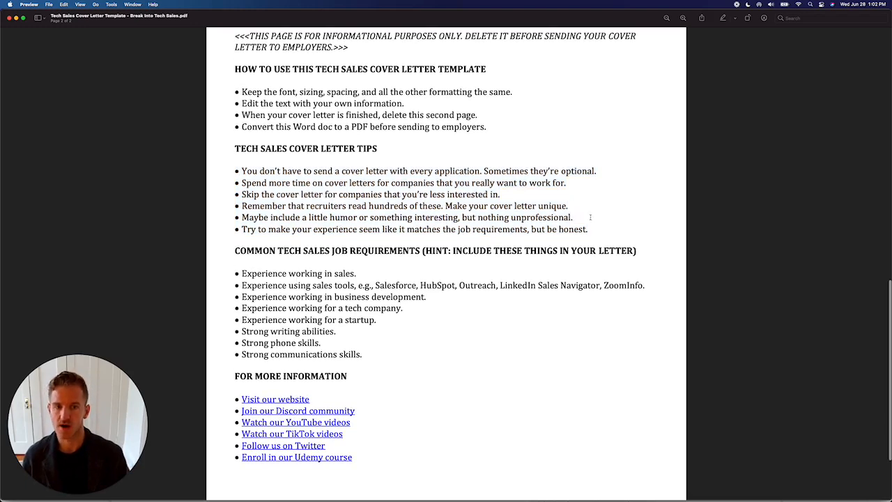
left_click_drag(238, 206, 588, 228)
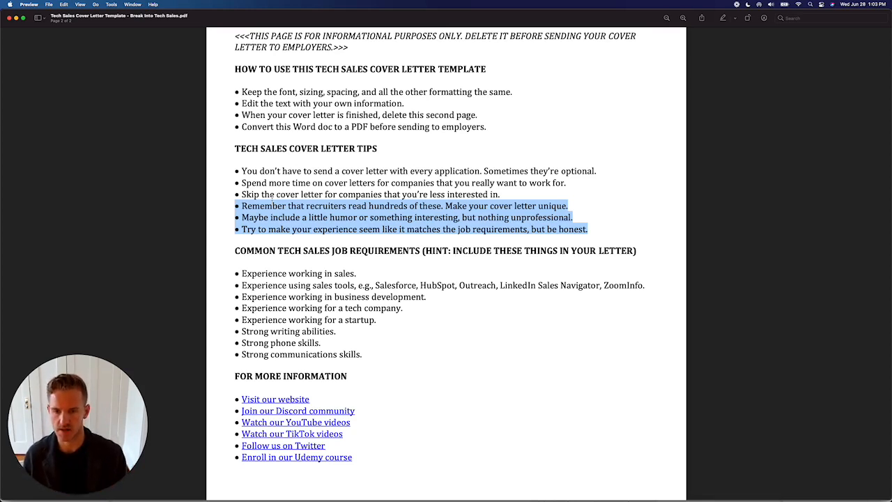
scroll("down", 3)
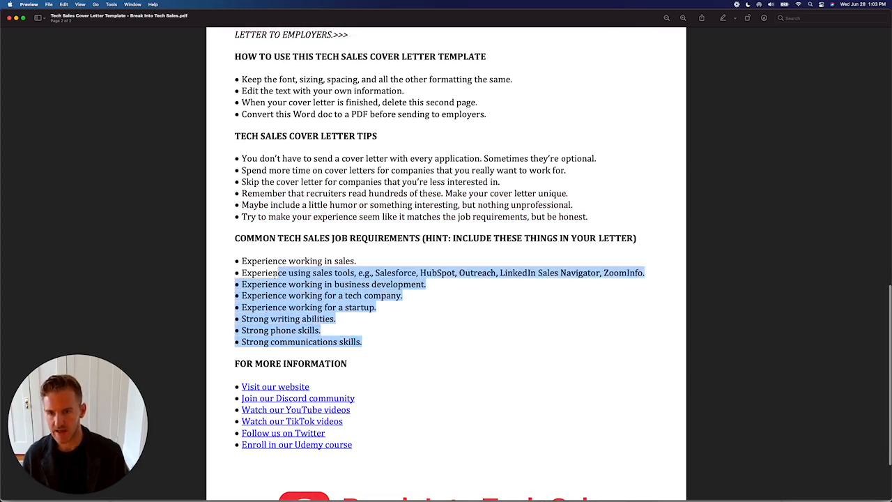
left_click_drag(275, 272, 234, 236)
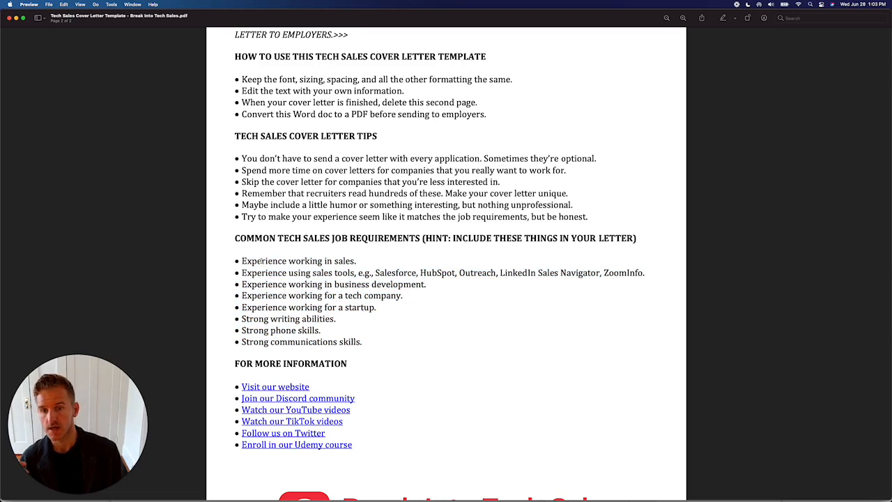
left_click_drag(265, 272, 627, 272)
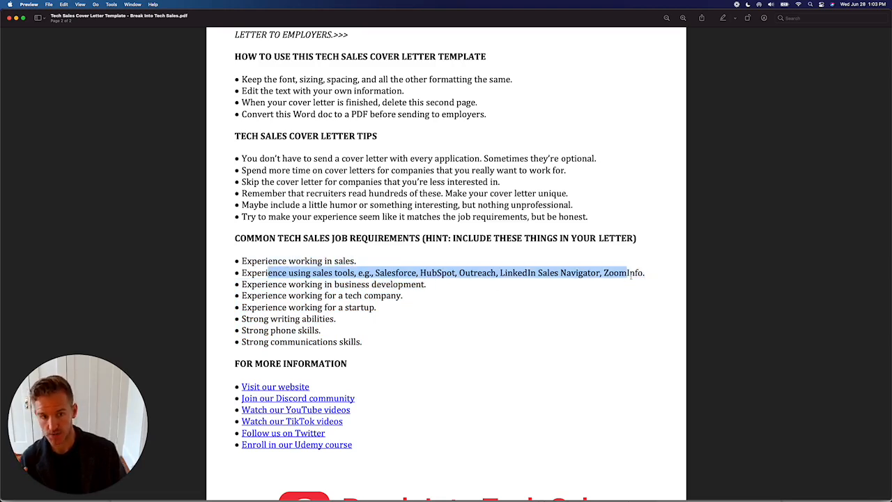
left_click_drag(627, 271, 403, 295)
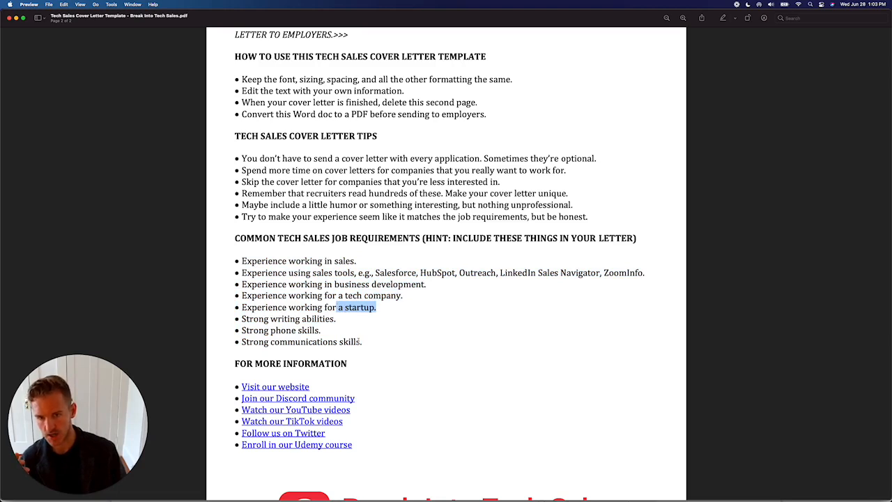
left_click_drag(355, 307, 363, 342)
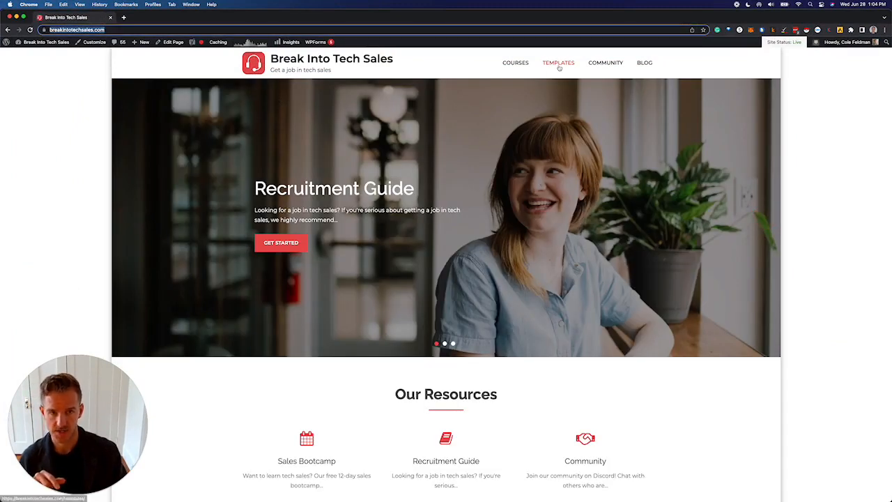
- Go to the Templates page from the Break Into Tech Sales site header
left_click(557, 61)
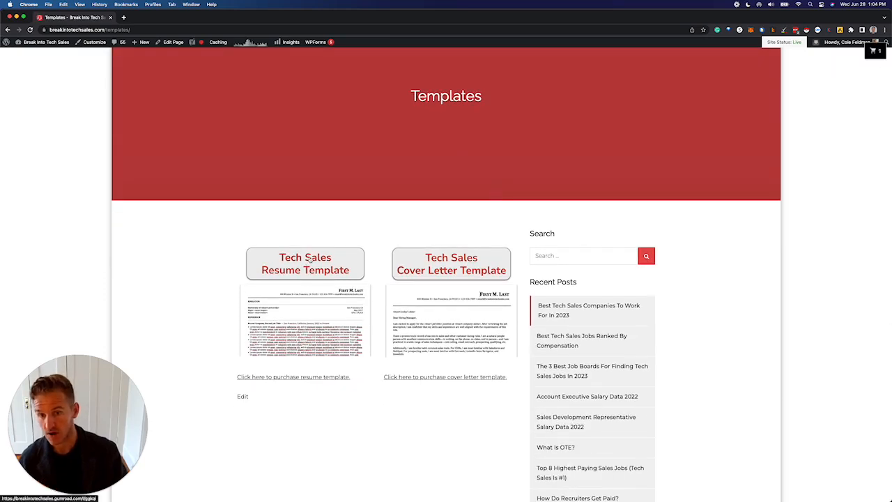
mouse_move(452, 270)
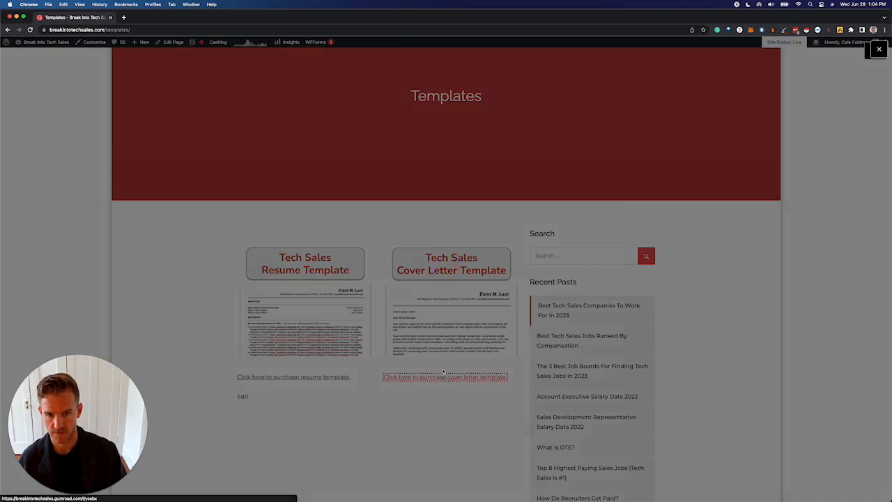
- Bring up the Gumroad cover letter listing and highlight its Microsoft Word File and Google Docs Link entries
left_click(444, 376)
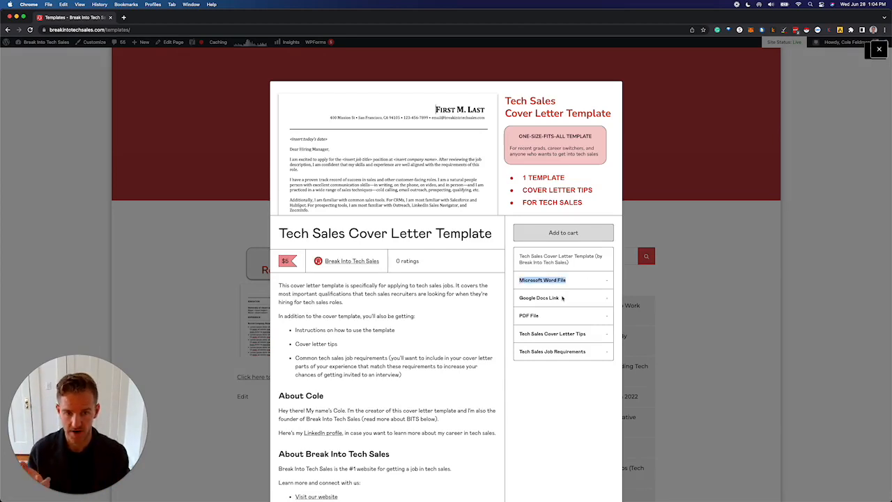
left_click(538, 298)
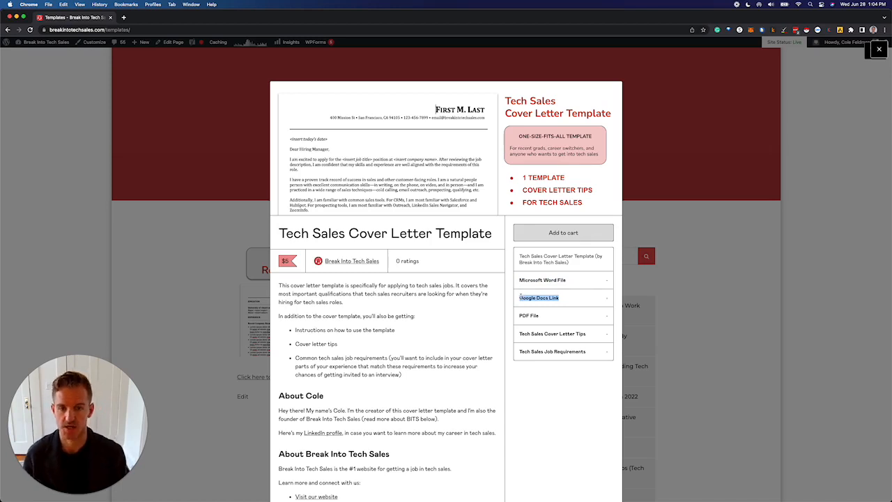
left_click(563, 231)
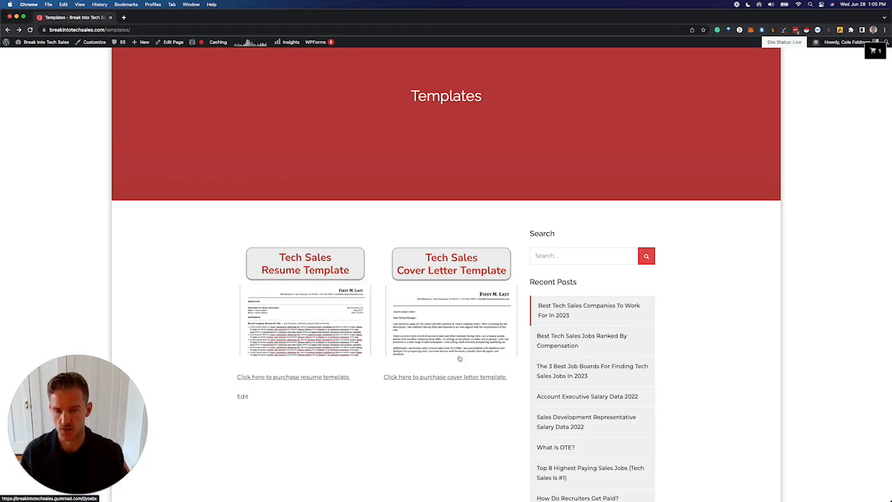
scroll("down", 3)
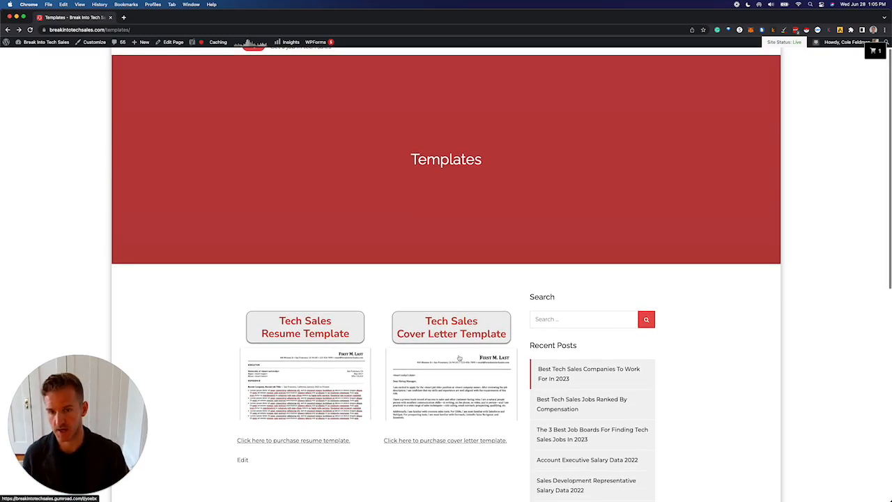
scroll("down", 3)
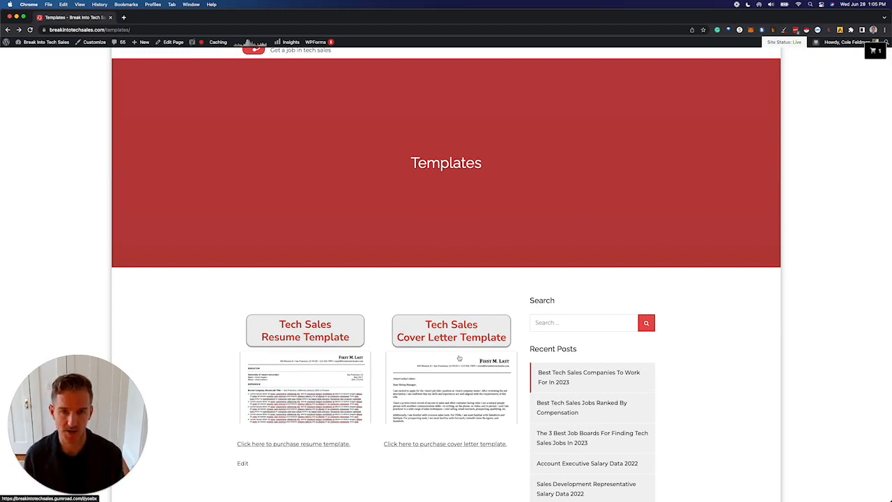